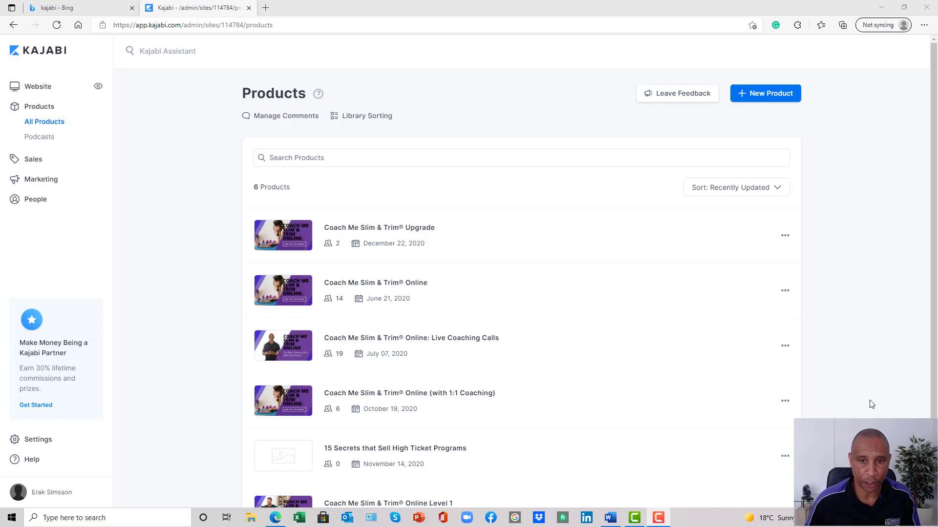
pyautogui.moveTo(419, 397)
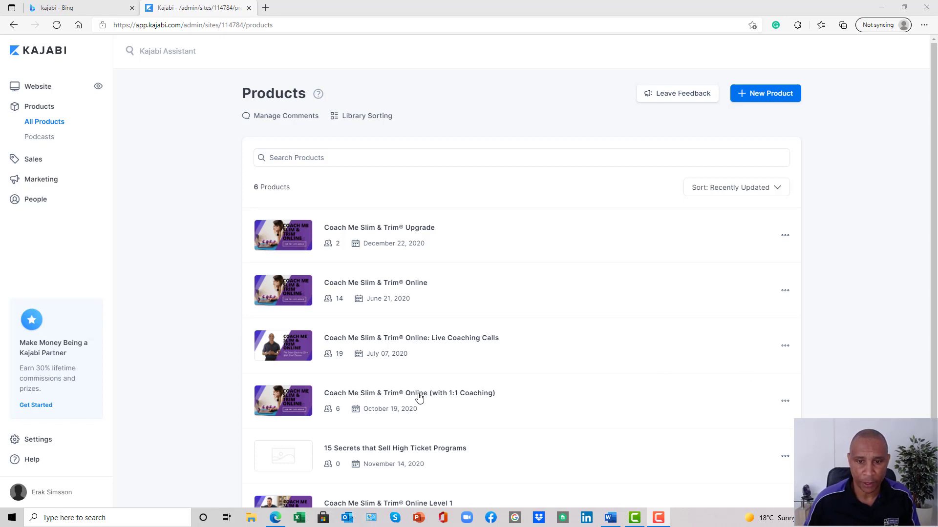
# Step: Open the 'Coach Me Slim & Trim® Online (with 1:1 Coaching)' product from the Products page
pyautogui.click(409, 392)
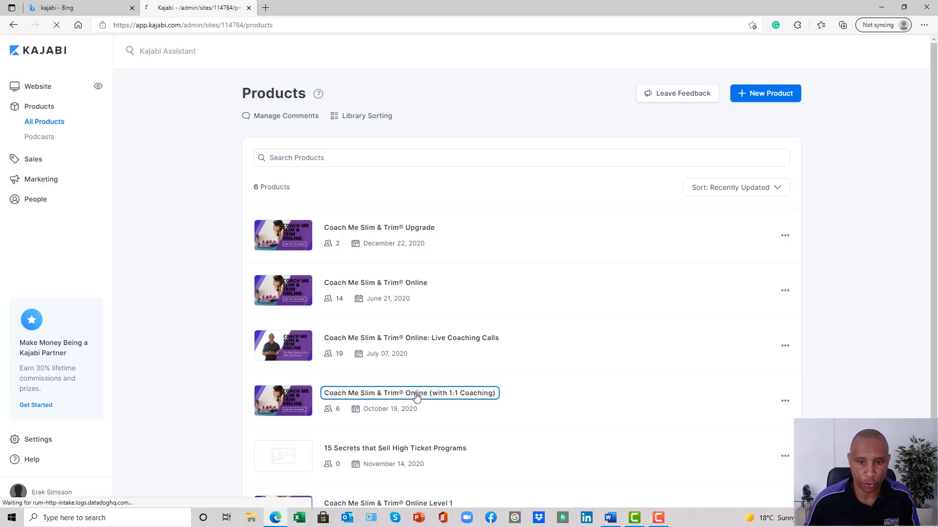
pyautogui.click(410, 393)
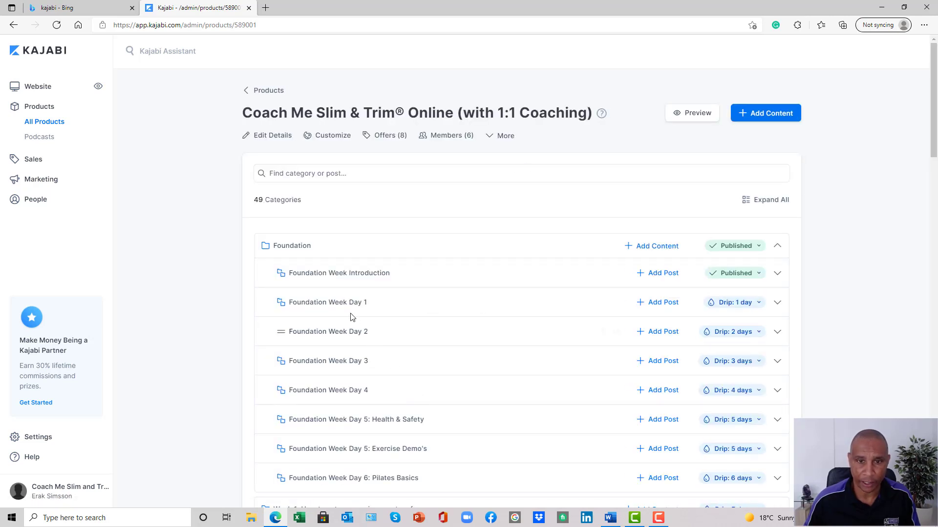
pyautogui.scroll(-3)
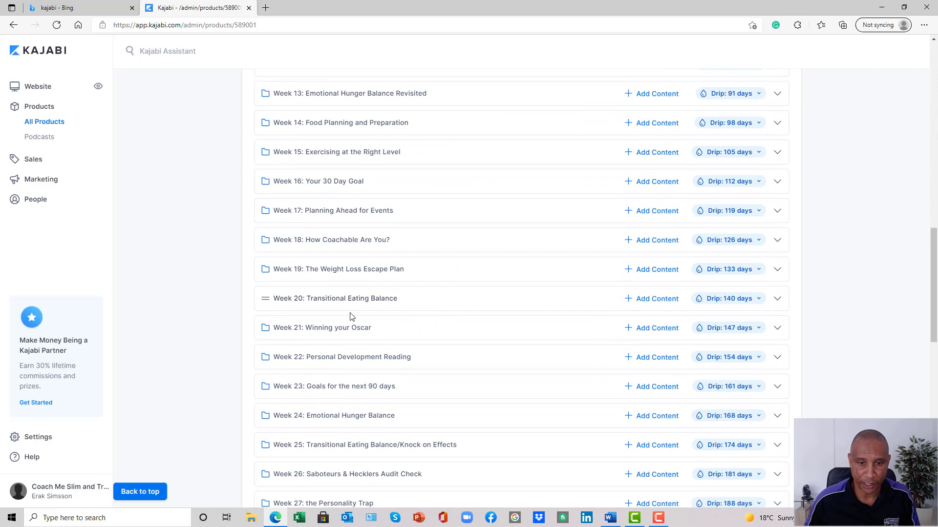
pyautogui.scroll(-3)
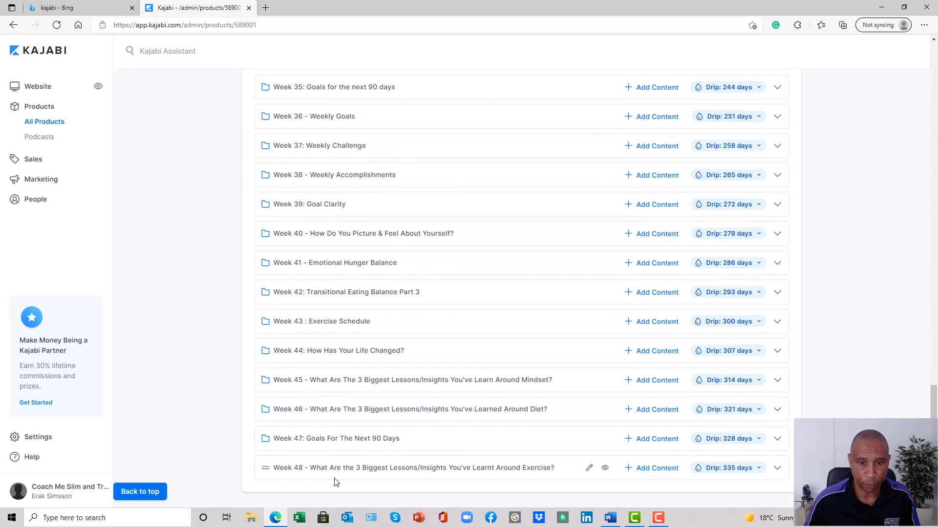
pyautogui.scroll(3)
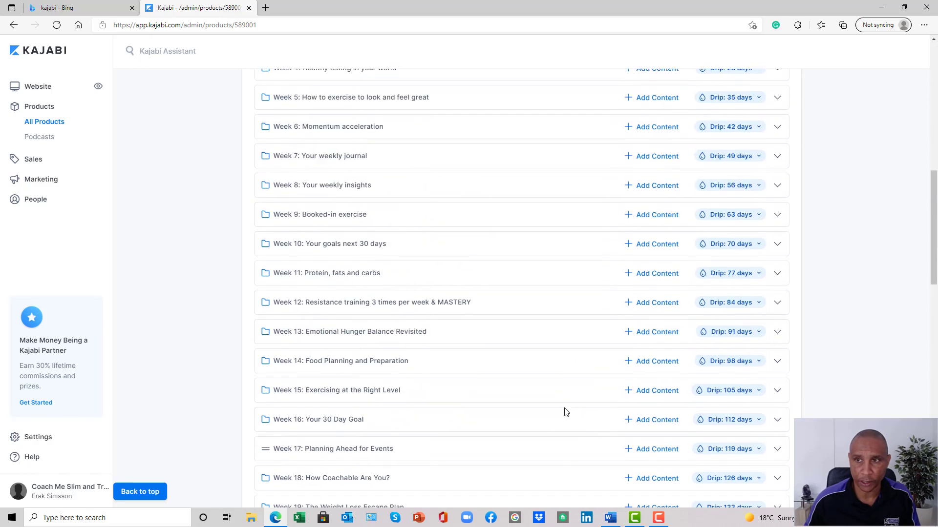
pyautogui.scroll(-3)
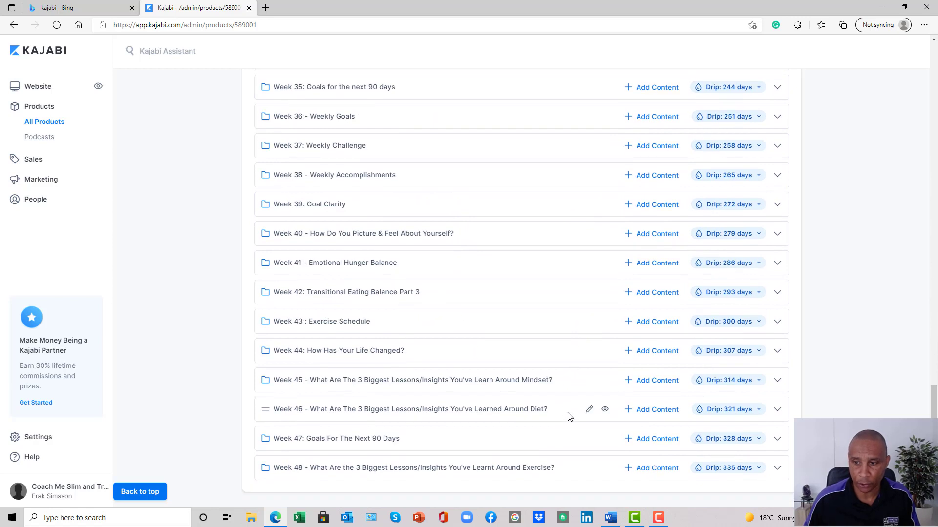
pyautogui.moveTo(728, 468)
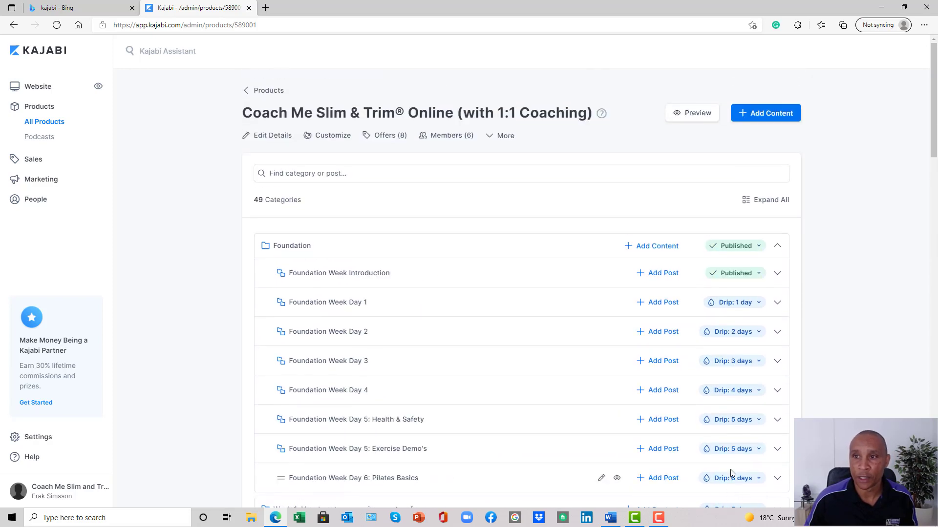
pyautogui.click(765, 113)
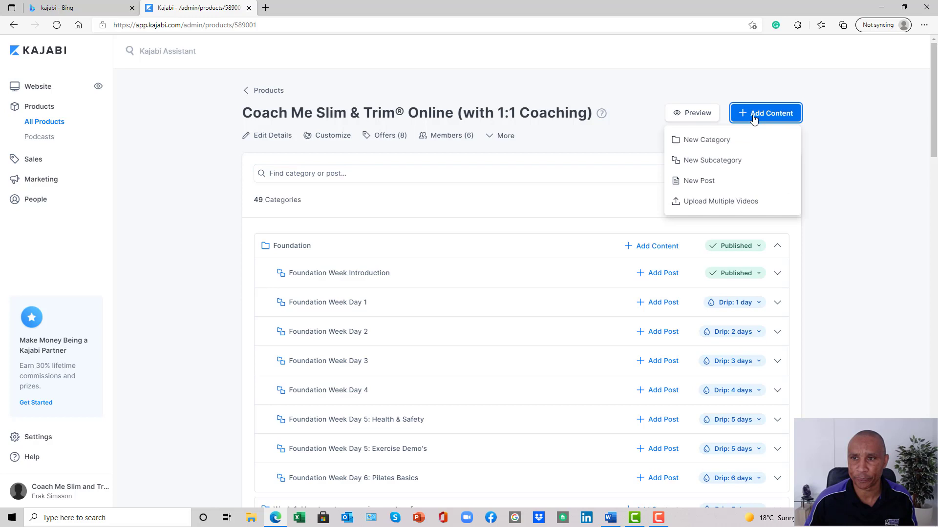
# Step: Start a new category and pick the recent 'average behaviour score over 50 weeks' picture as its image
pyautogui.click(706, 139)
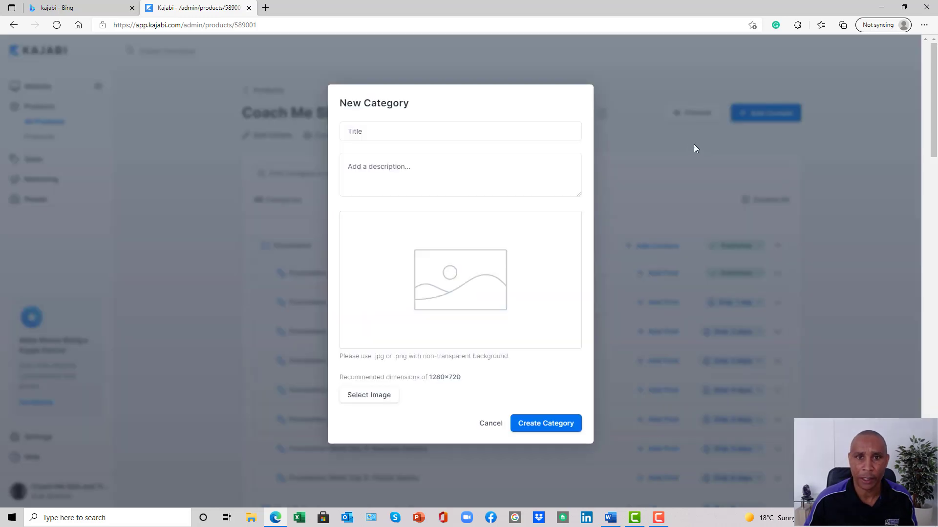
pyautogui.moveTo(392, 410)
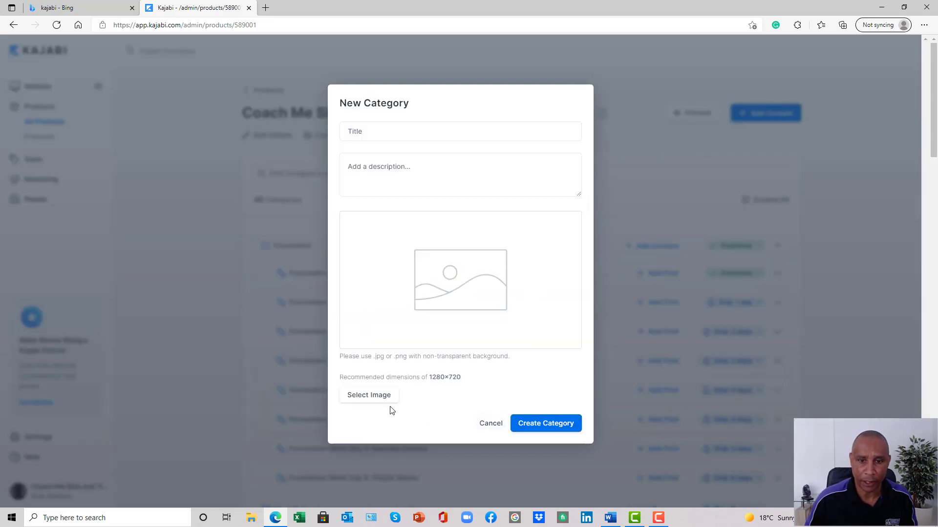
pyautogui.moveTo(368, 394)
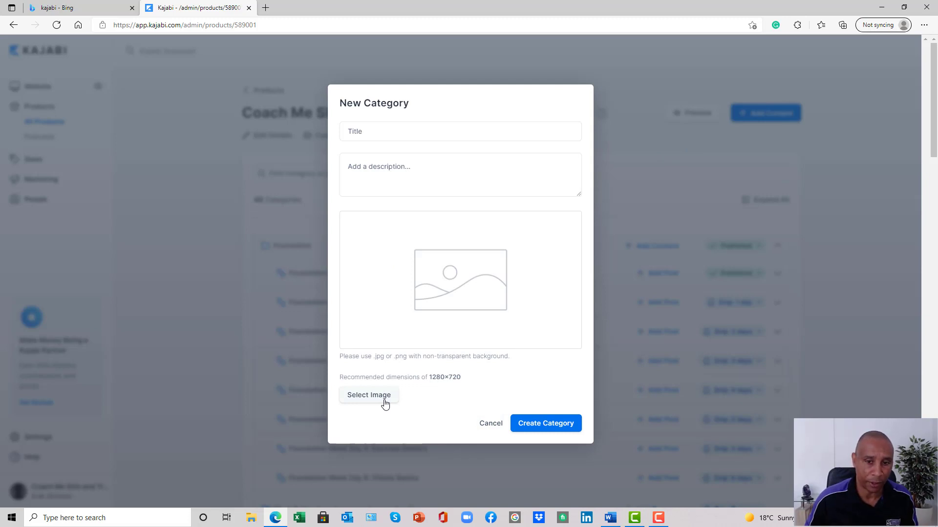
pyautogui.click(368, 394)
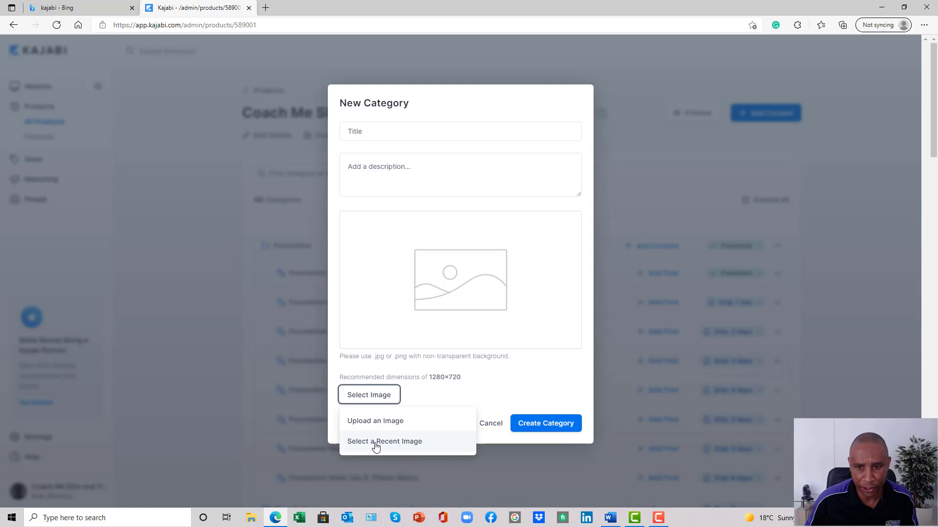
pyautogui.click(384, 441)
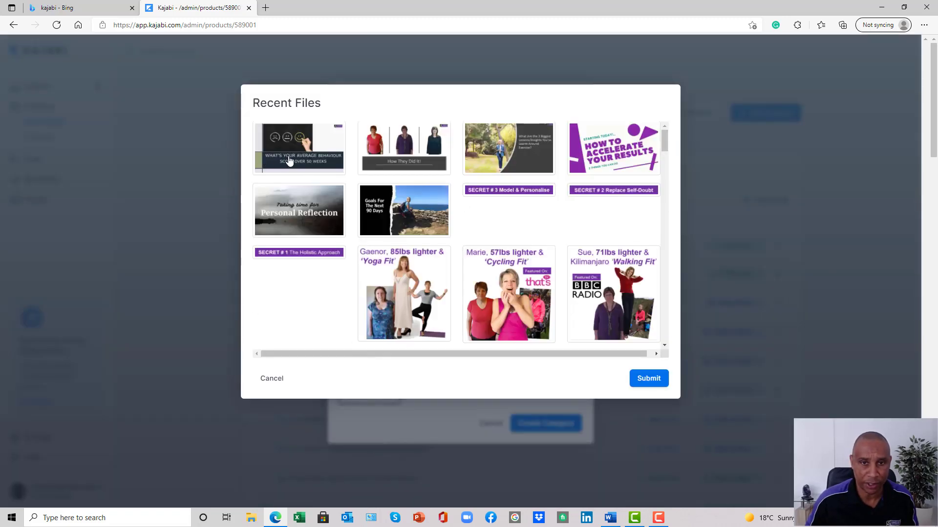
pyautogui.click(298, 147)
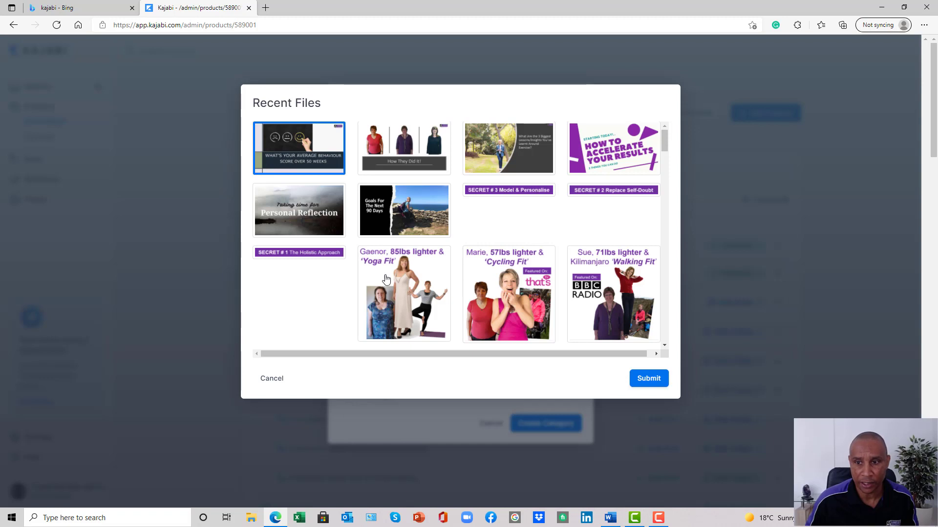
pyautogui.click(648, 378)
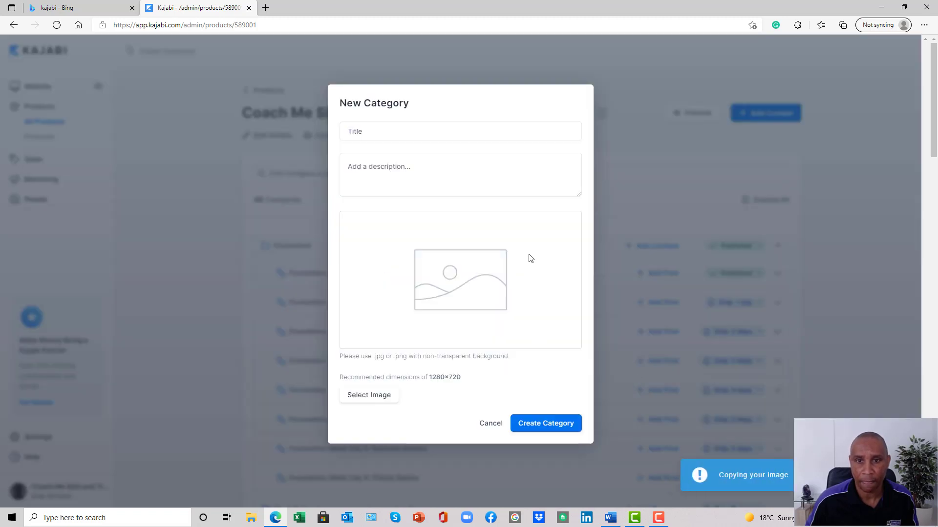
pyautogui.moveTo(516, 304)
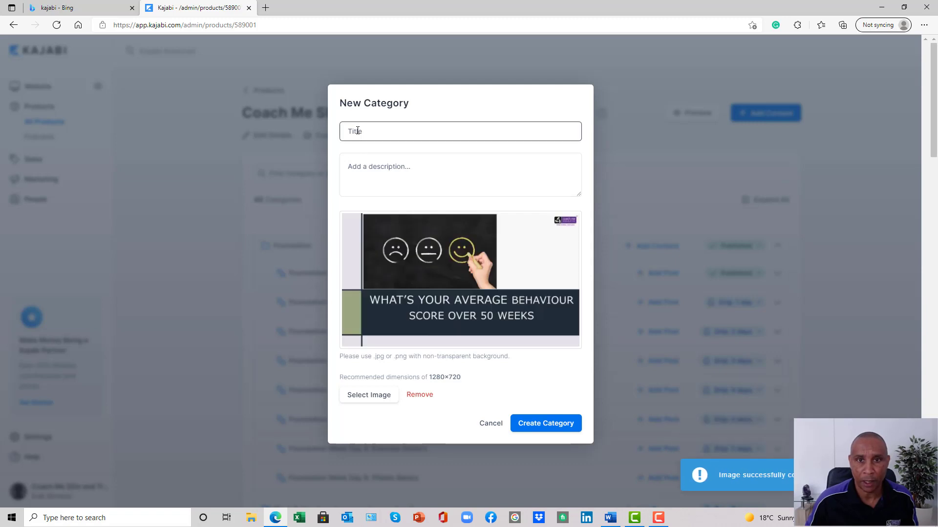
# Step: Title the category 'Week 49: What's Your Average Behaviour Score Over 49/50 Weeks' and create it
pyautogui.click(460, 131)
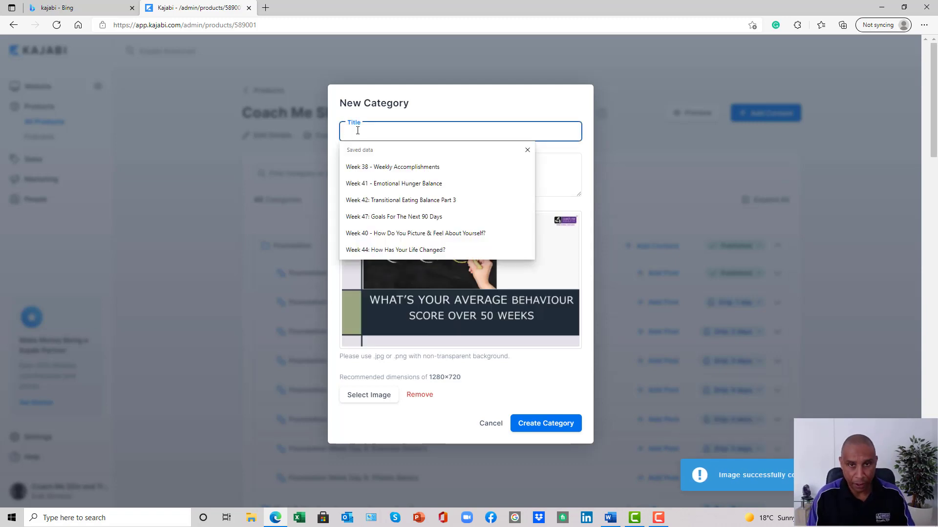
pyautogui.write('Week 49')
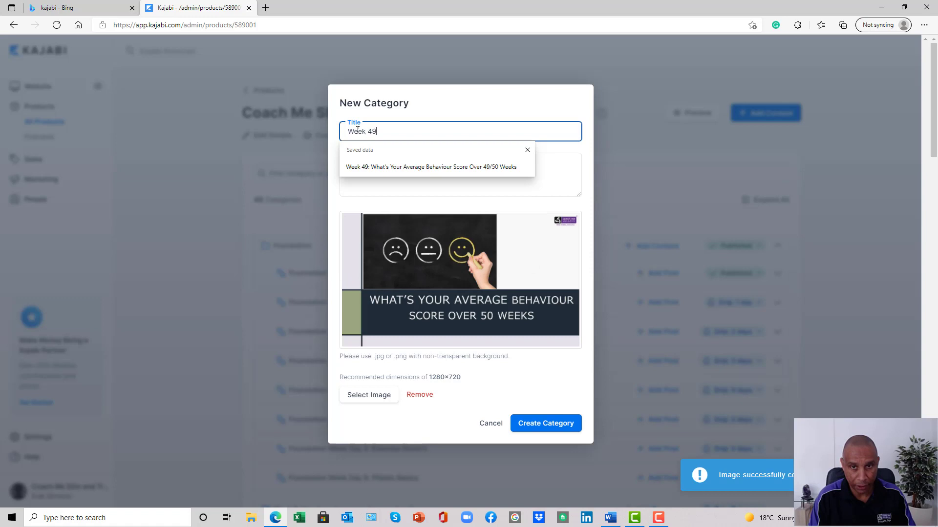
pyautogui.click(429, 167)
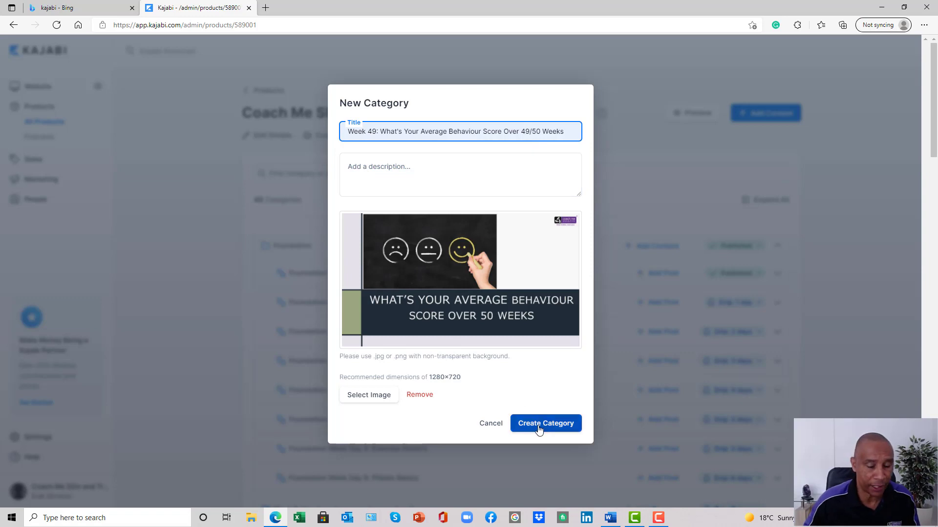
pyautogui.click(545, 423)
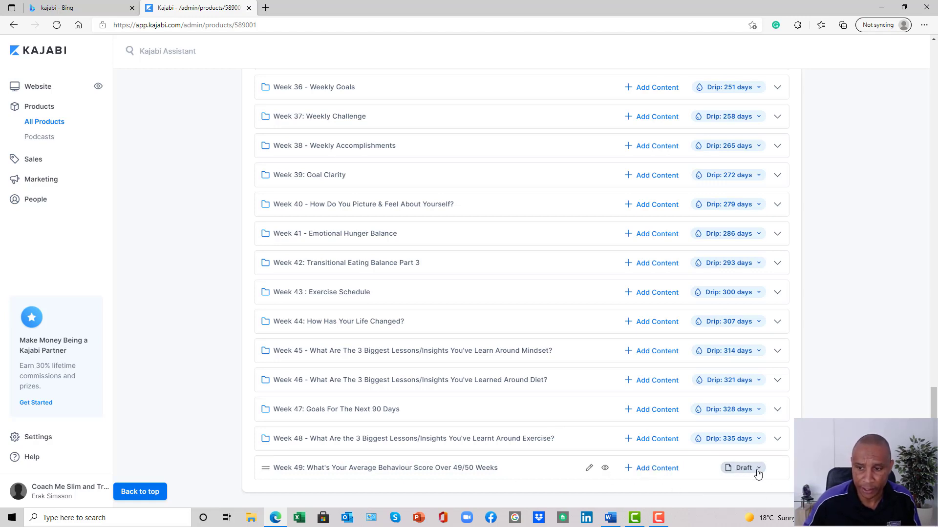
pyautogui.moveTo(661, 472)
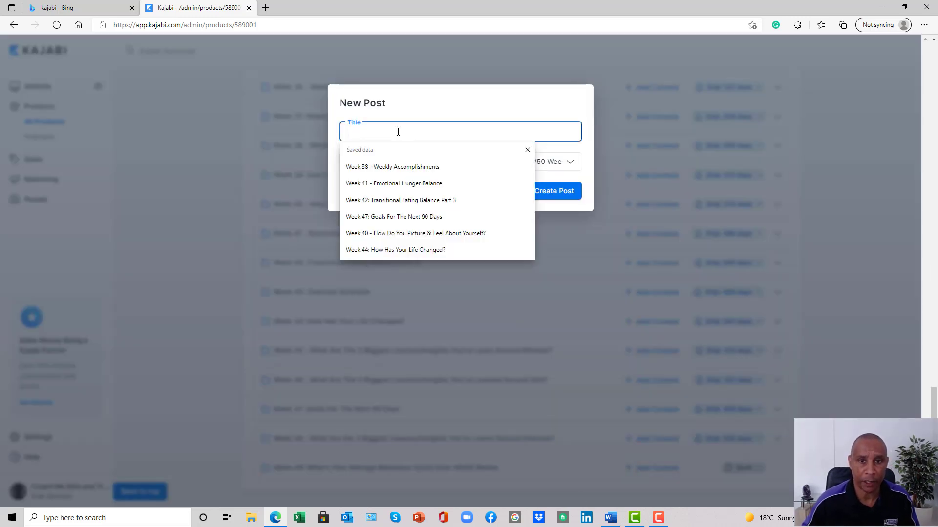
# Step: Create the post 'Week 49: What's Your Average Behaviour Score Over 49/50 Weeks' in the Week 49 category
pyautogui.write('Wee')
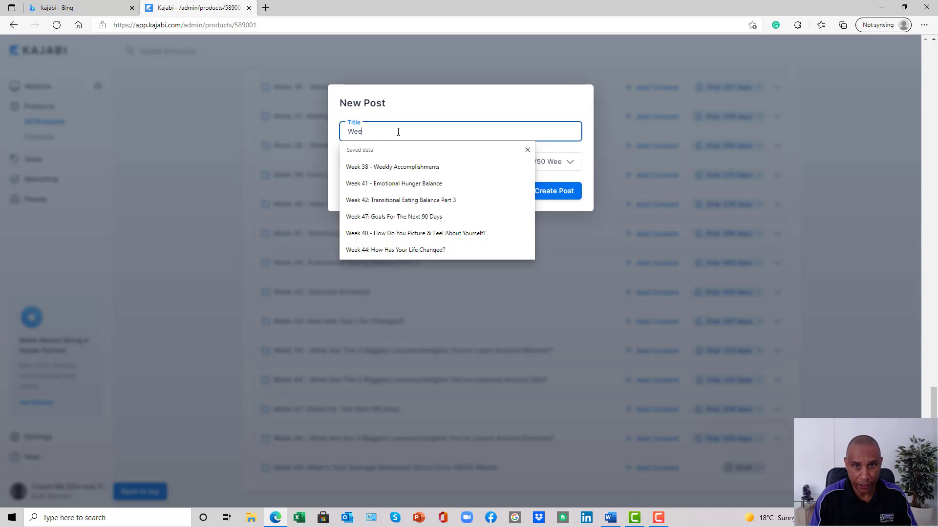
pyautogui.write('k')
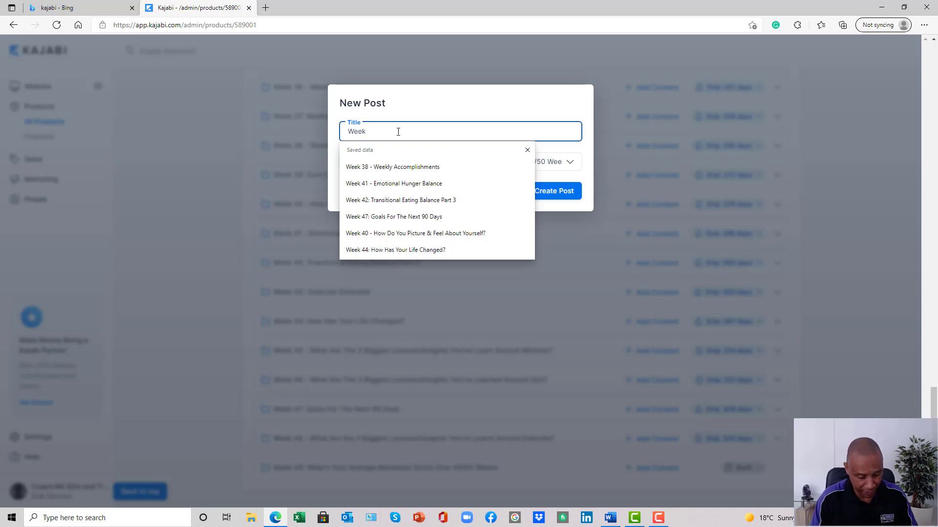
pyautogui.write('49')
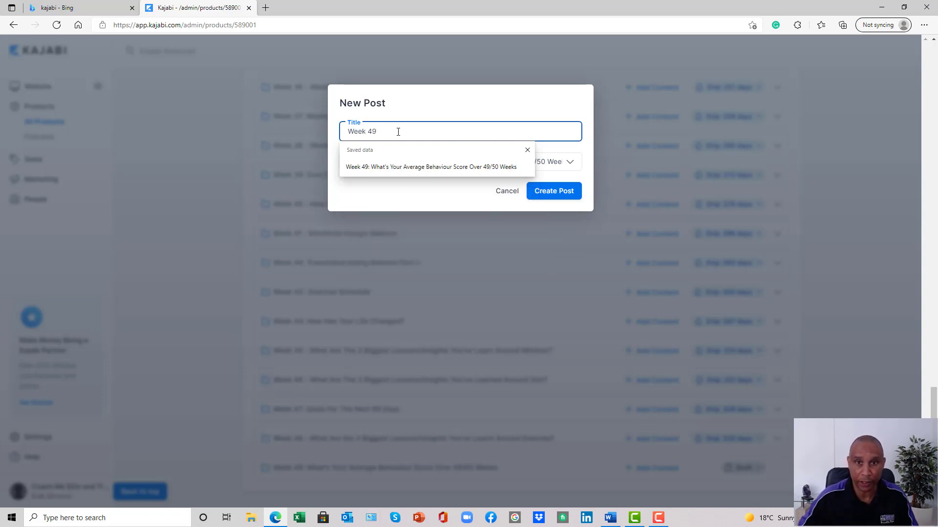
pyautogui.click(429, 167)
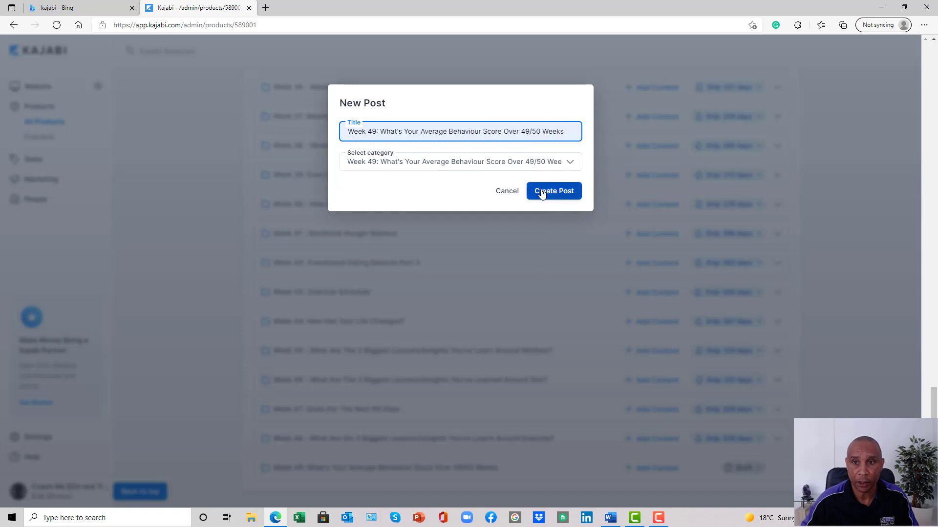
pyautogui.click(553, 190)
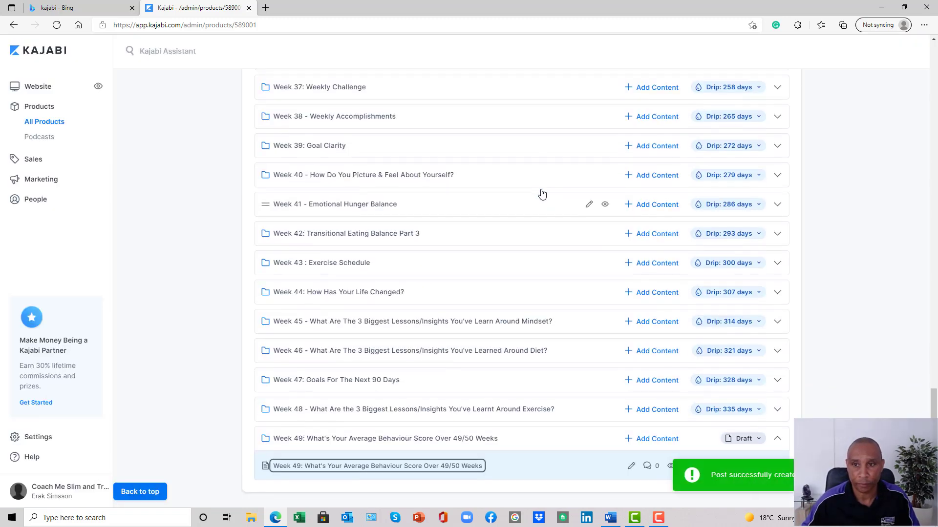
pyautogui.moveTo(471, 495)
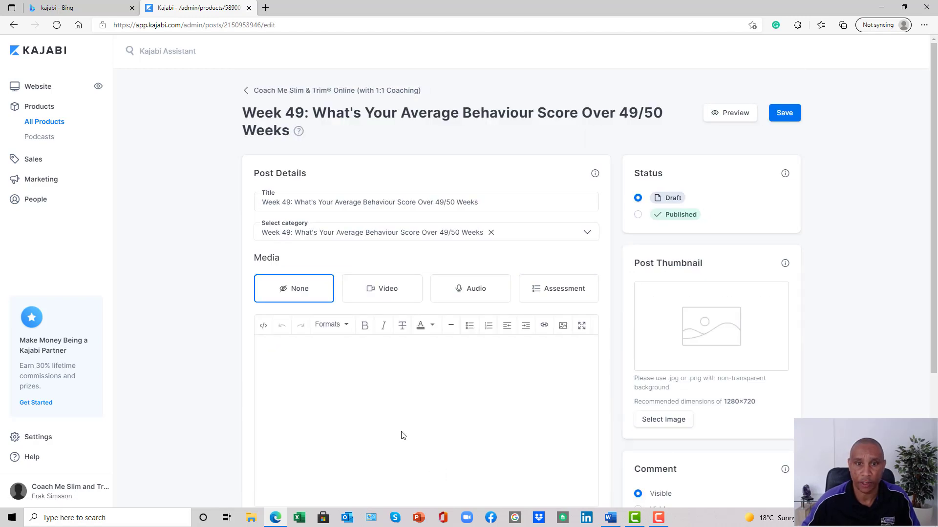
# Step: Paste the session notes into the Week 49 post's description
pyautogui.click(341, 381)
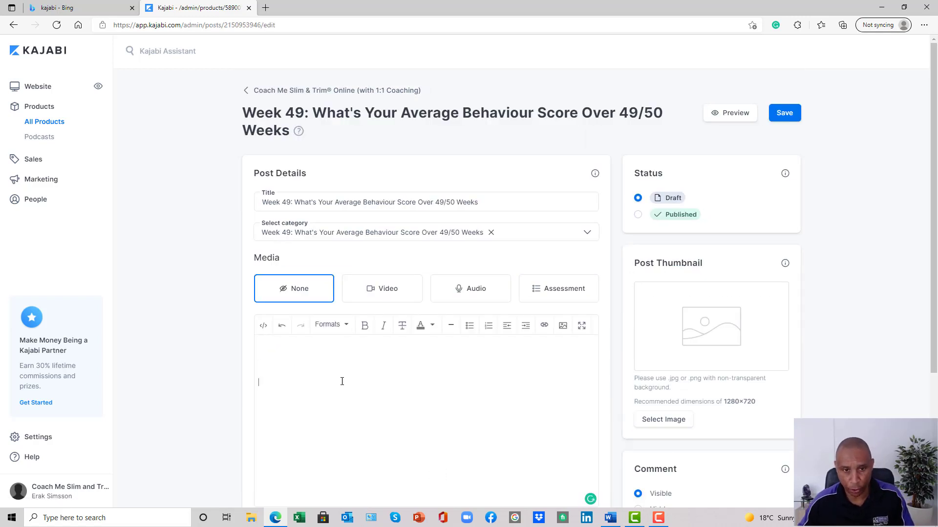
pyautogui.rightClick(341, 382)
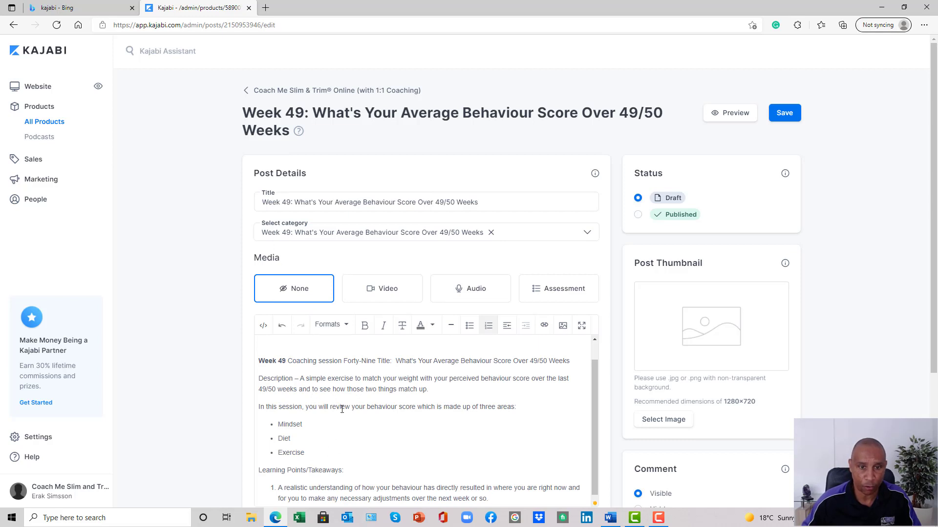
pyautogui.scroll(-3)
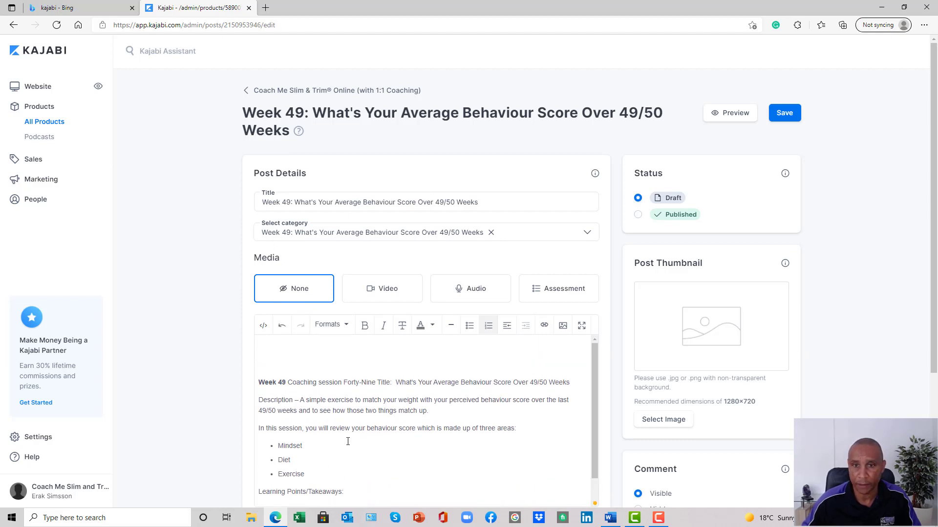
pyautogui.moveTo(720, 346)
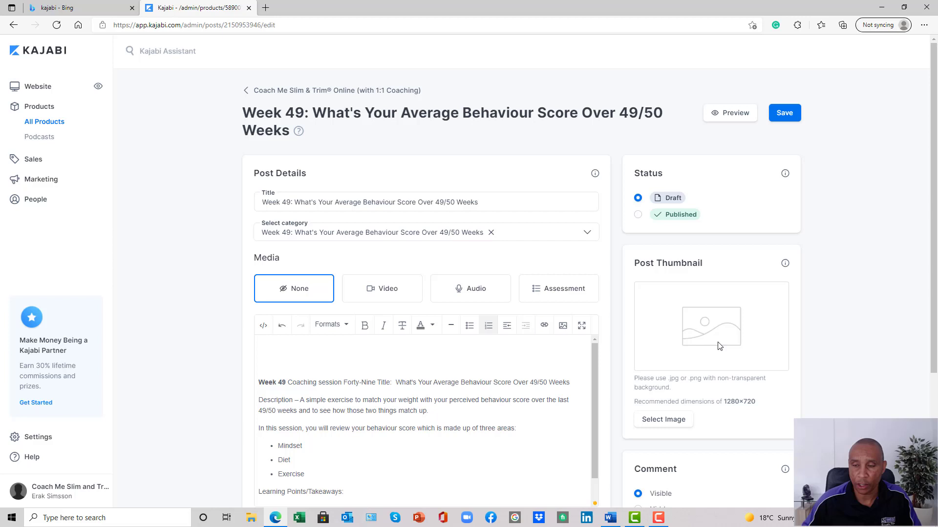
pyautogui.moveTo(722, 343)
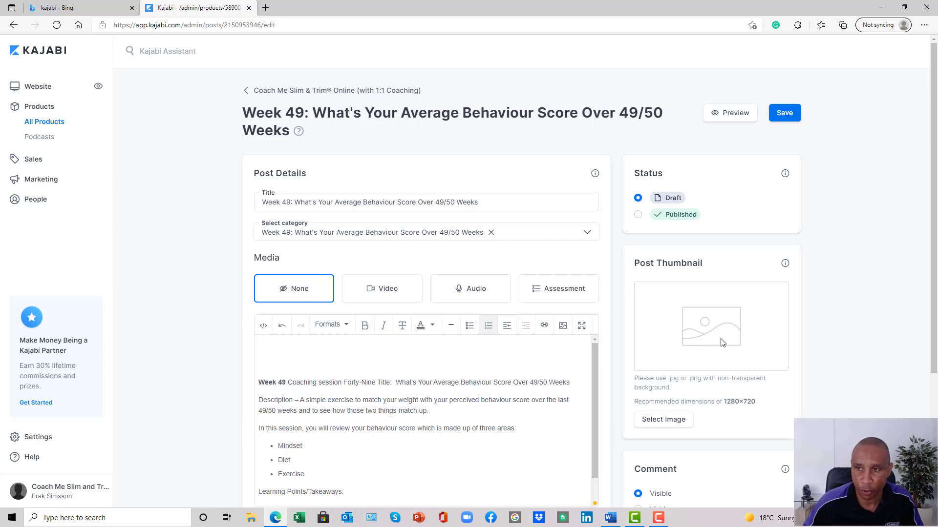
pyautogui.moveTo(662, 431)
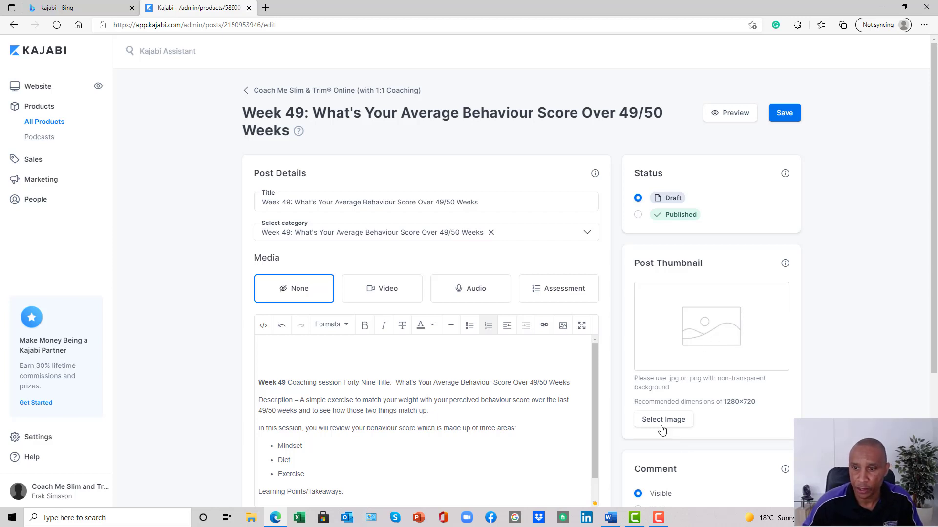
# Step: Make the recent behaviour score image the post's thumbnail
pyautogui.click(662, 419)
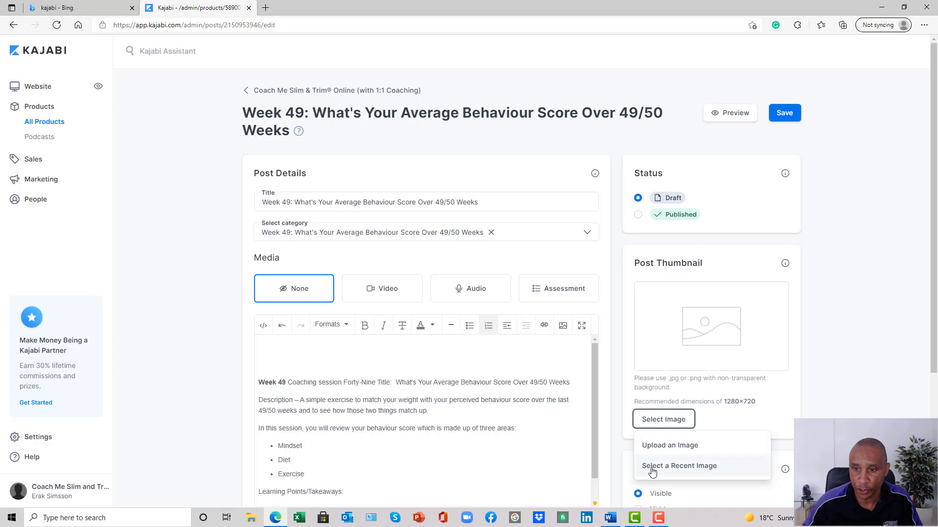
pyautogui.click(679, 465)
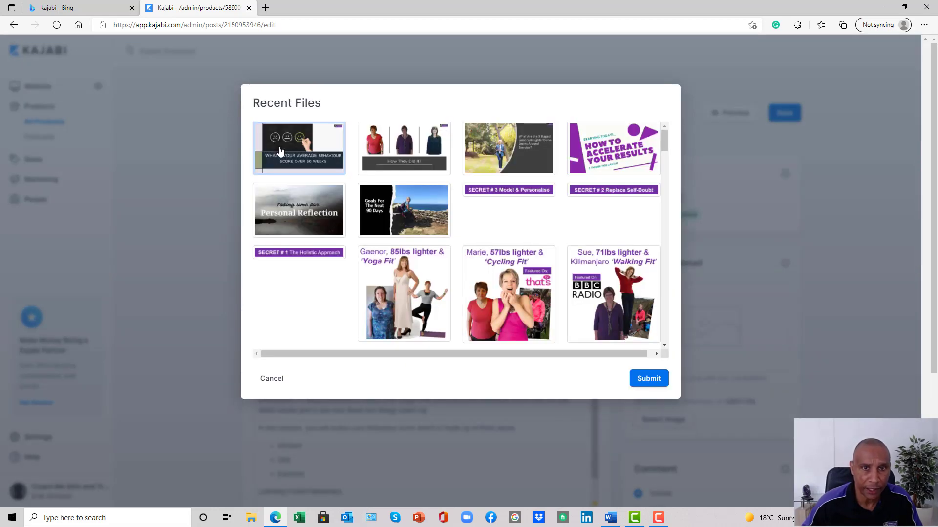
pyautogui.click(298, 148)
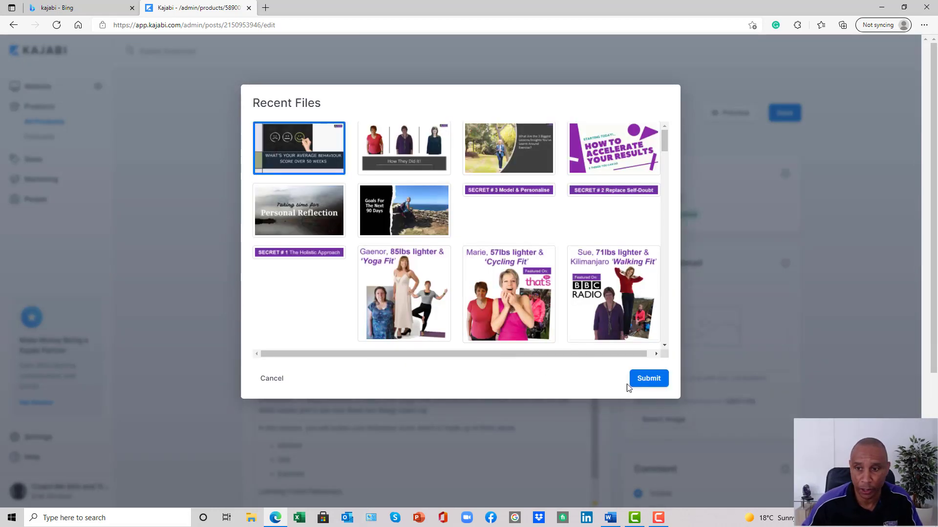
pyautogui.click(648, 378)
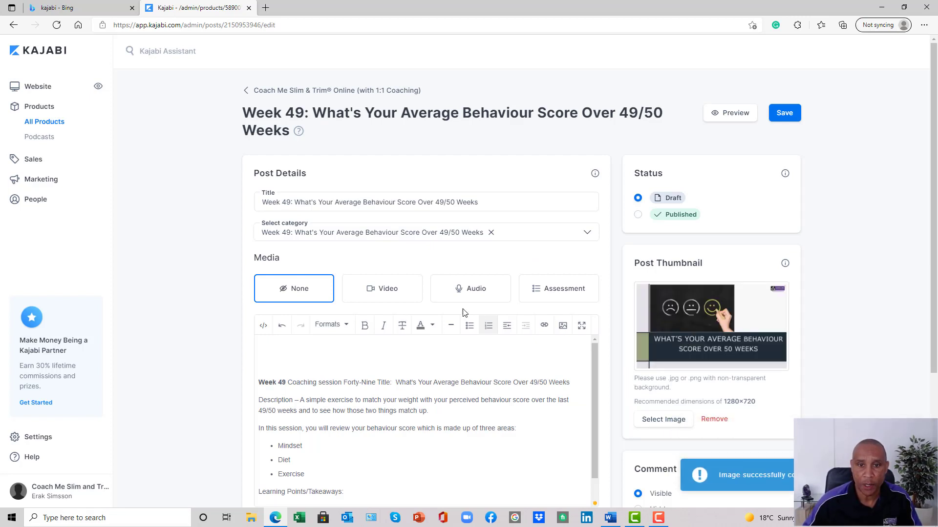
# Step: Set the post's media to video and attach the recent Week 49 behaviour score video
pyautogui.click(382, 288)
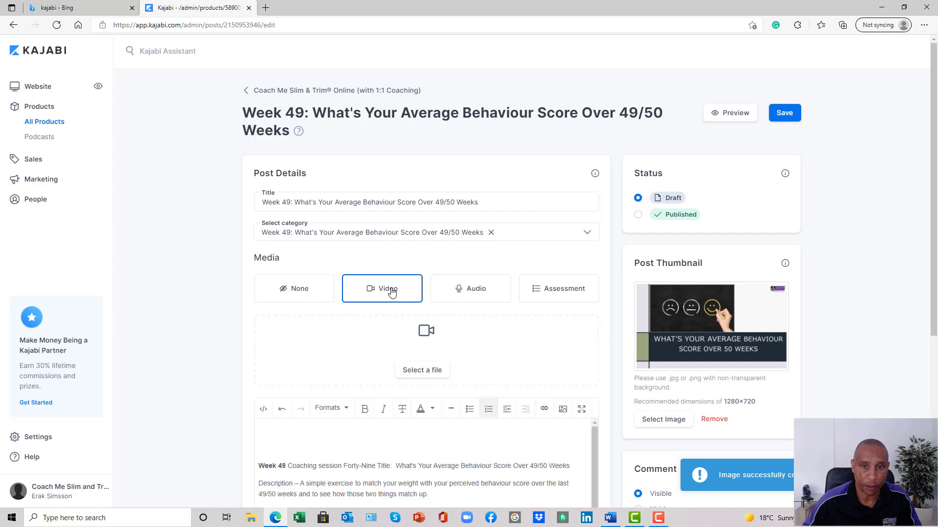
pyautogui.click(421, 370)
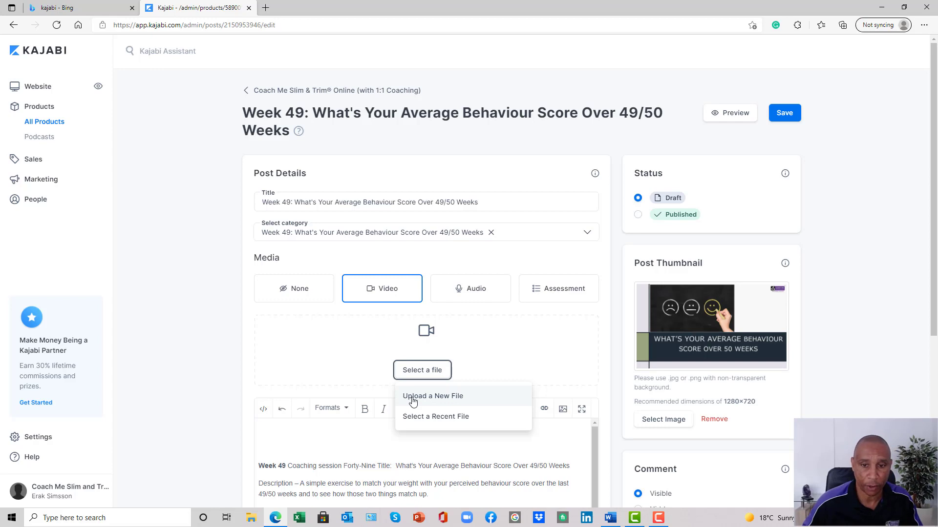
pyautogui.moveTo(418, 422)
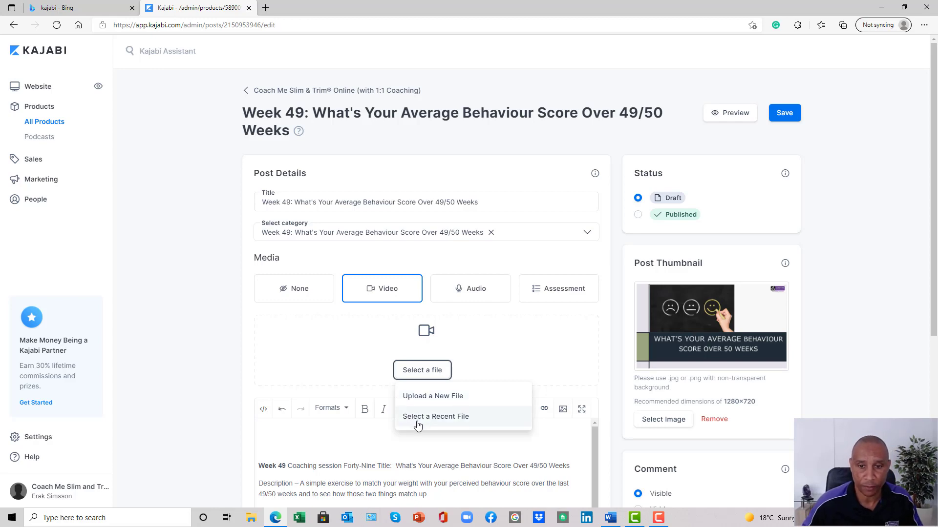
pyautogui.click(435, 416)
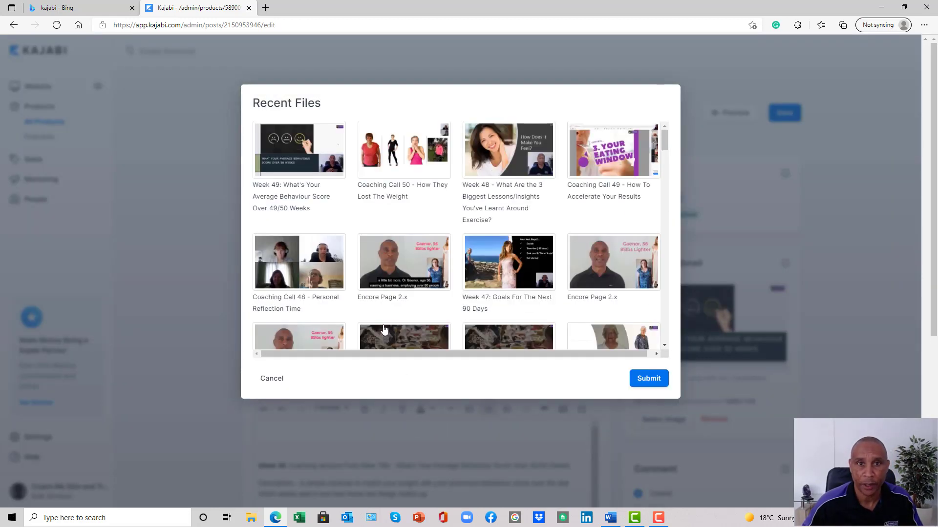
pyautogui.moveTo(305, 154)
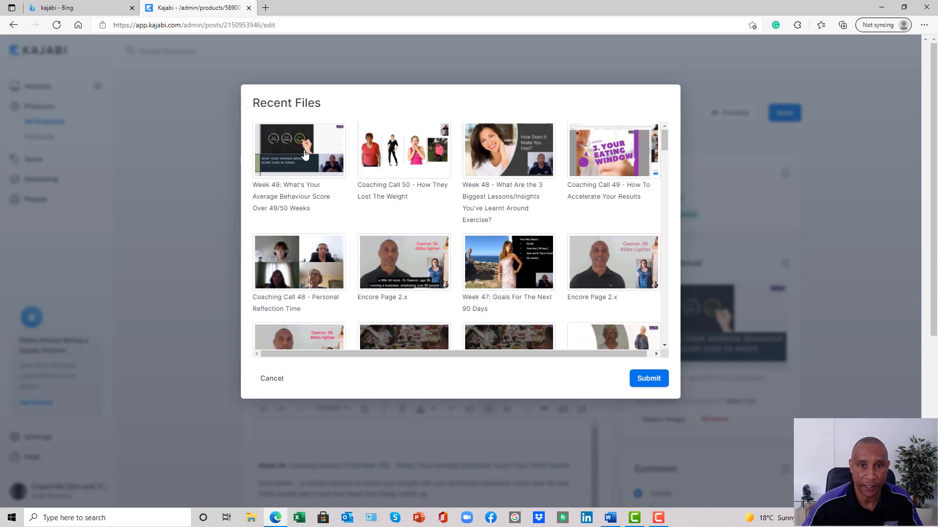
pyautogui.click(299, 149)
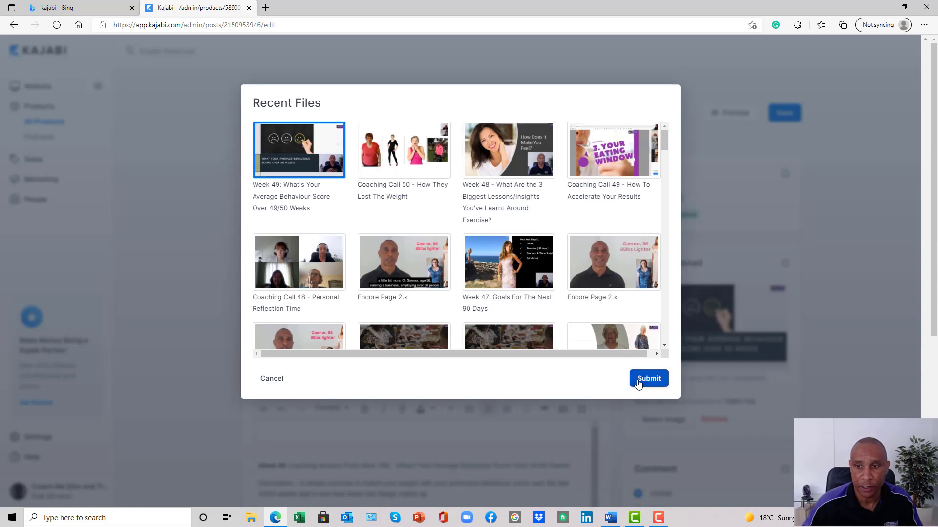
pyautogui.click(648, 378)
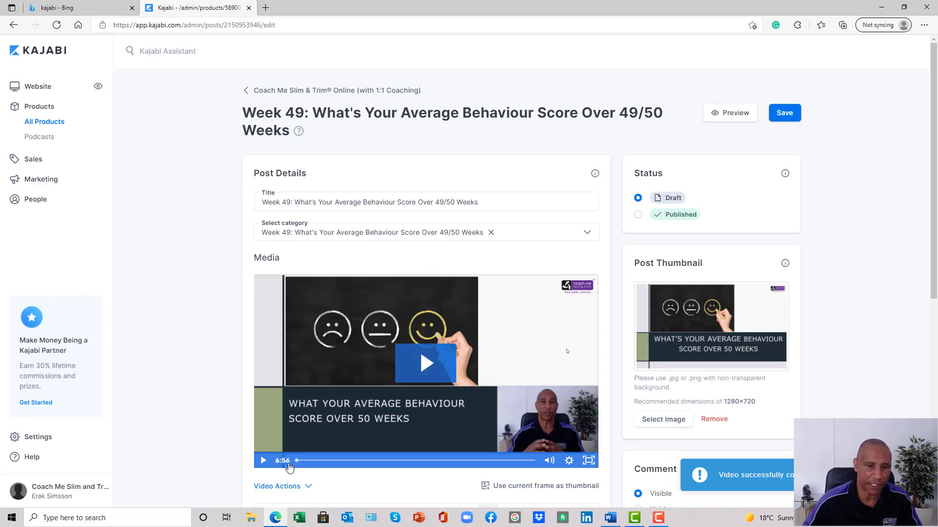
pyautogui.moveTo(420, 395)
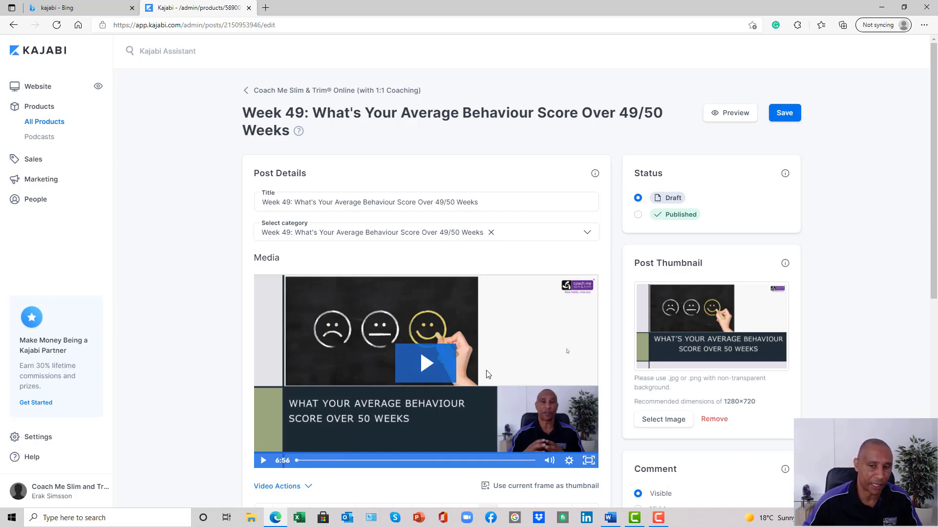
# Step: Mark the Week 49 post as Published and save it
pyautogui.scroll(-3)
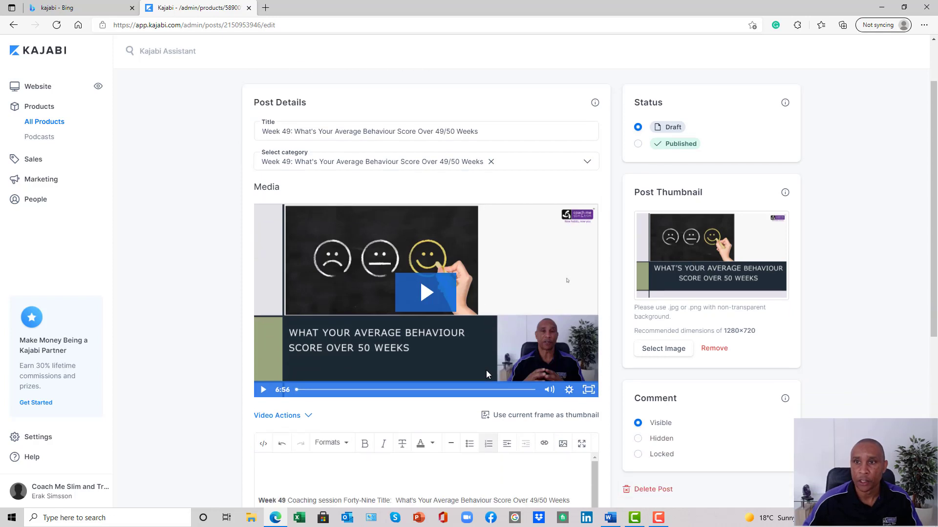
pyautogui.scroll(3)
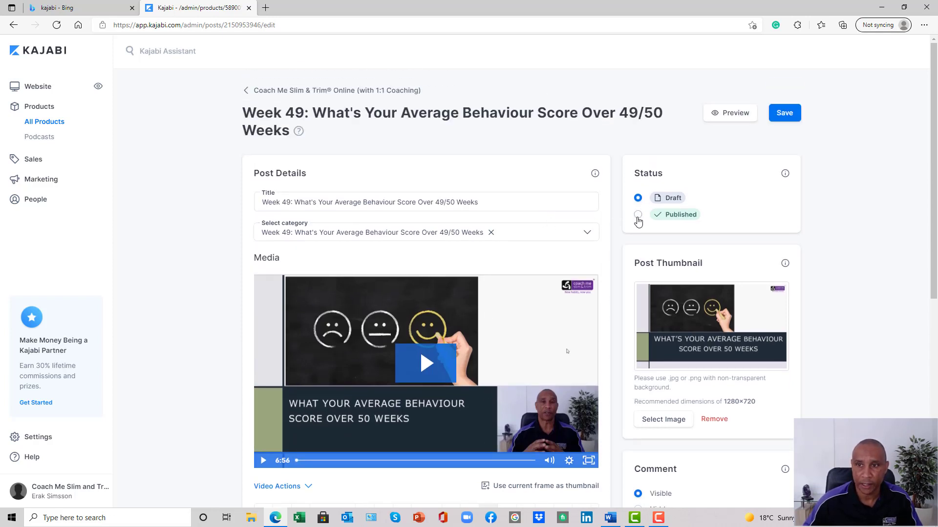
pyautogui.click(637, 214)
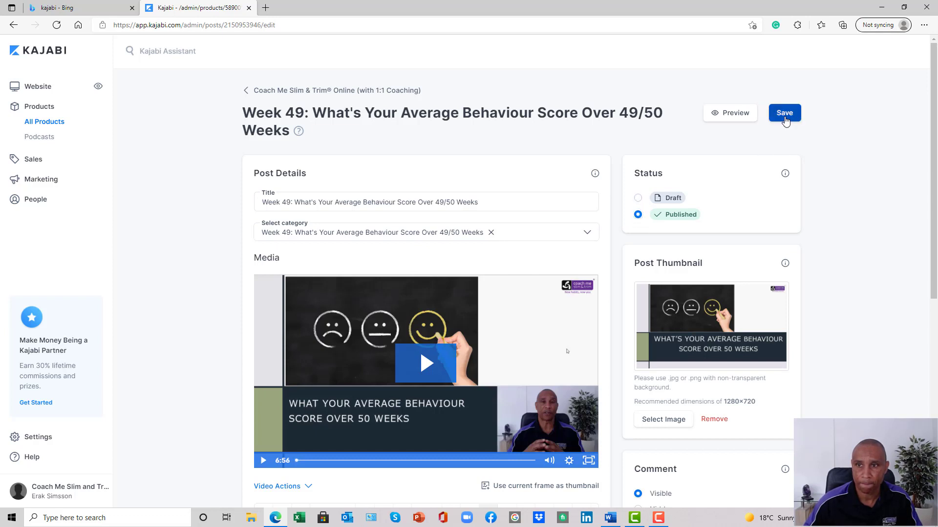
pyautogui.click(784, 112)
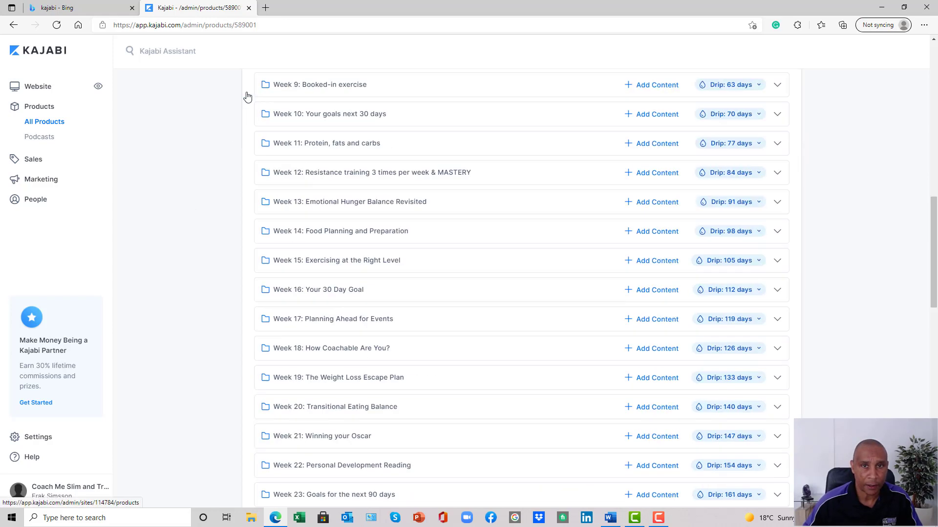
pyautogui.scroll(-3)
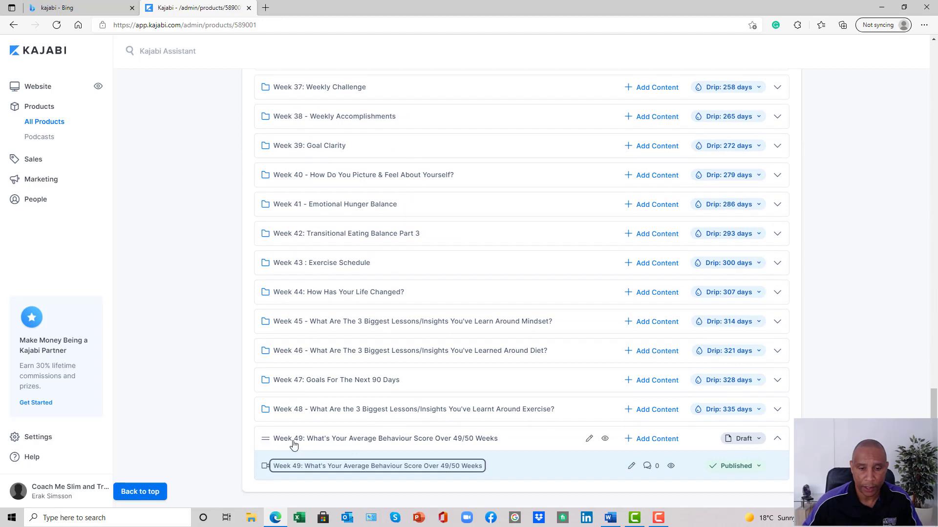
pyautogui.moveTo(423, 441)
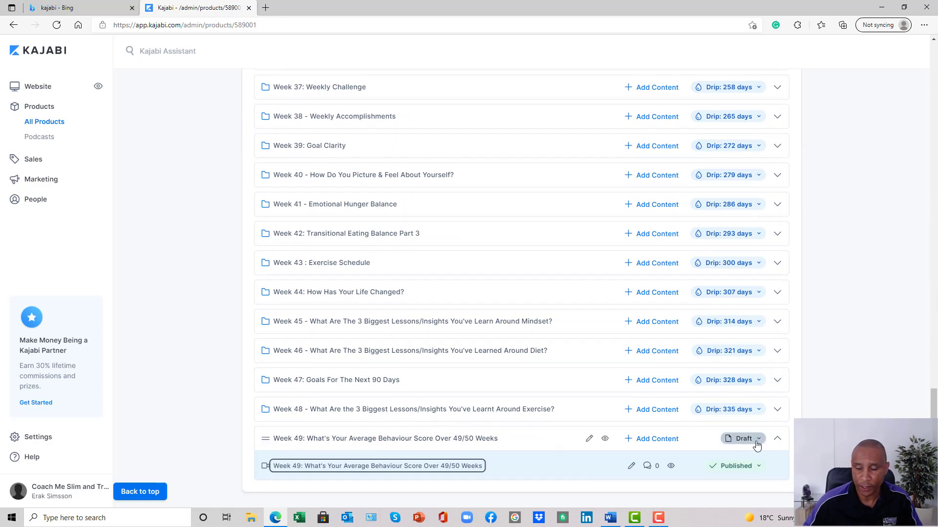
pyautogui.moveTo(727, 409)
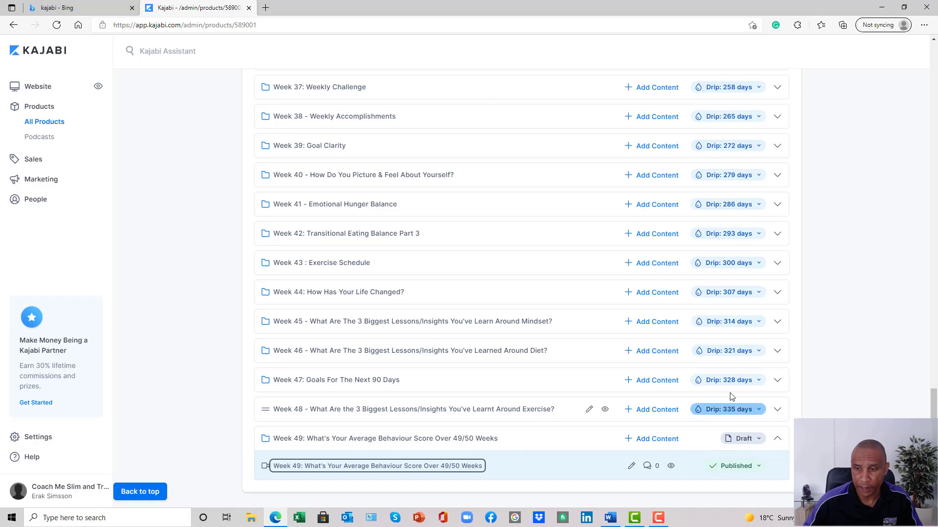
pyautogui.moveTo(732, 268)
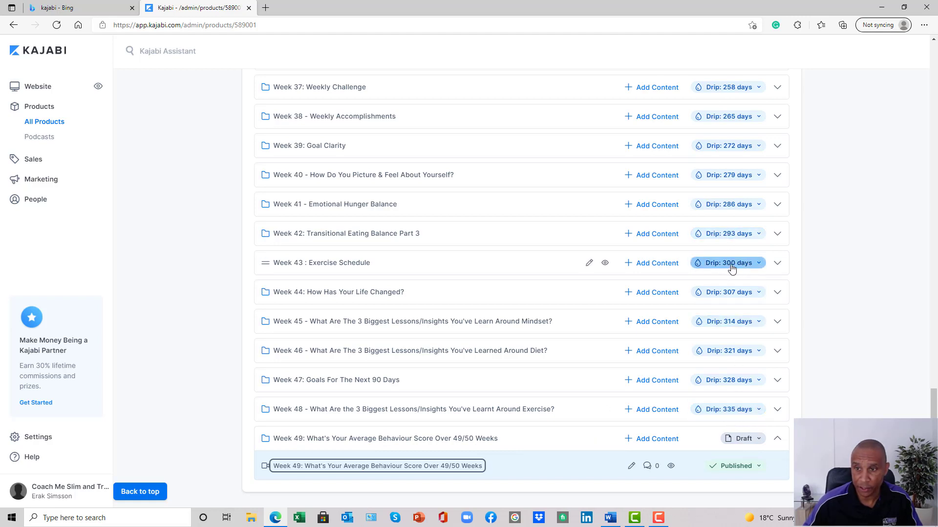
pyautogui.moveTo(724, 386)
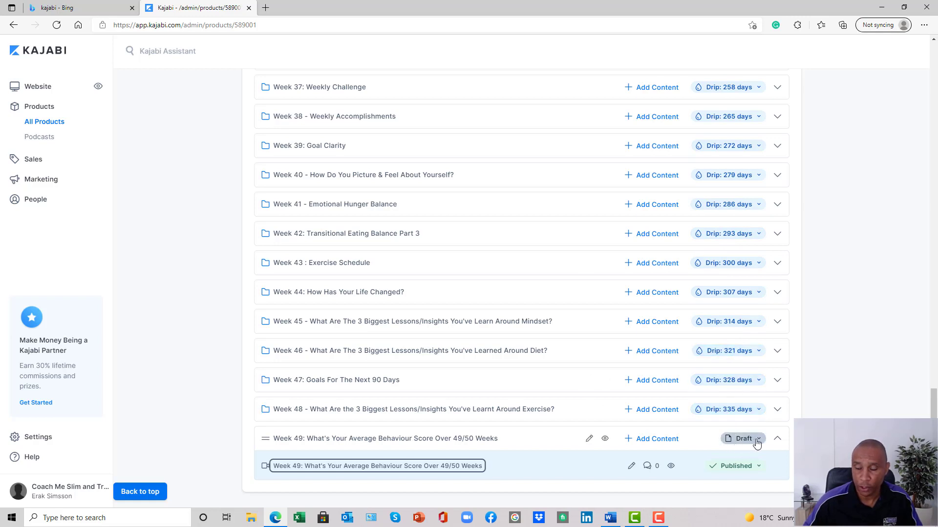
# Step: Switch the Week 49 category from Draft to Drip at 342 days and save
pyautogui.click(742, 438)
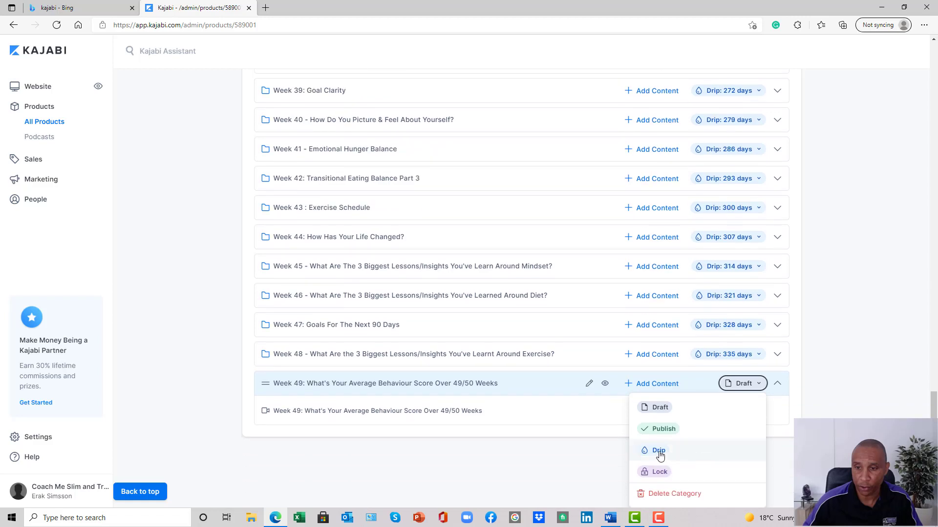
pyautogui.click(659, 450)
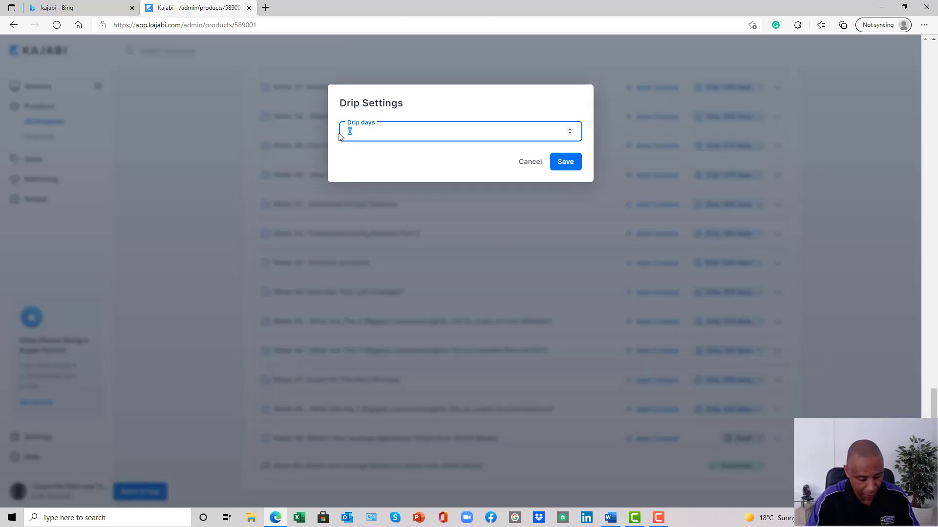
pyautogui.write('342')
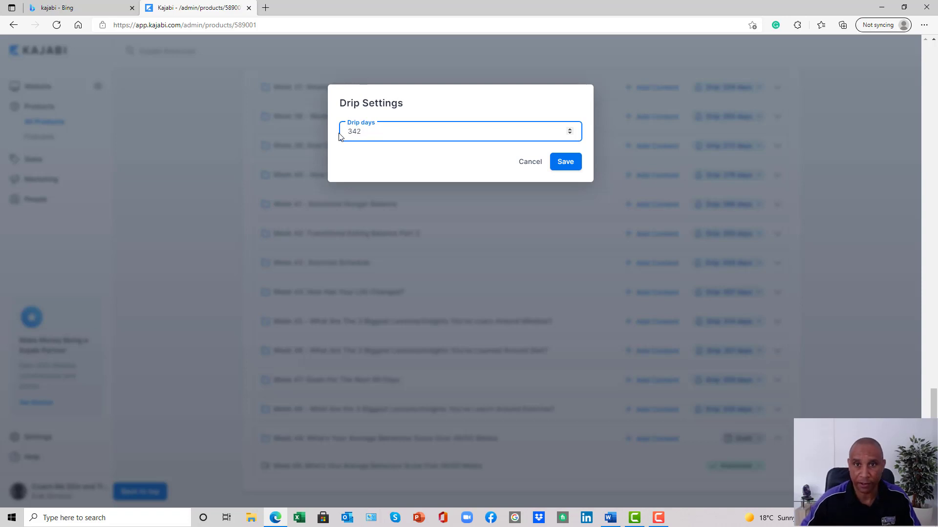
pyautogui.click(565, 162)
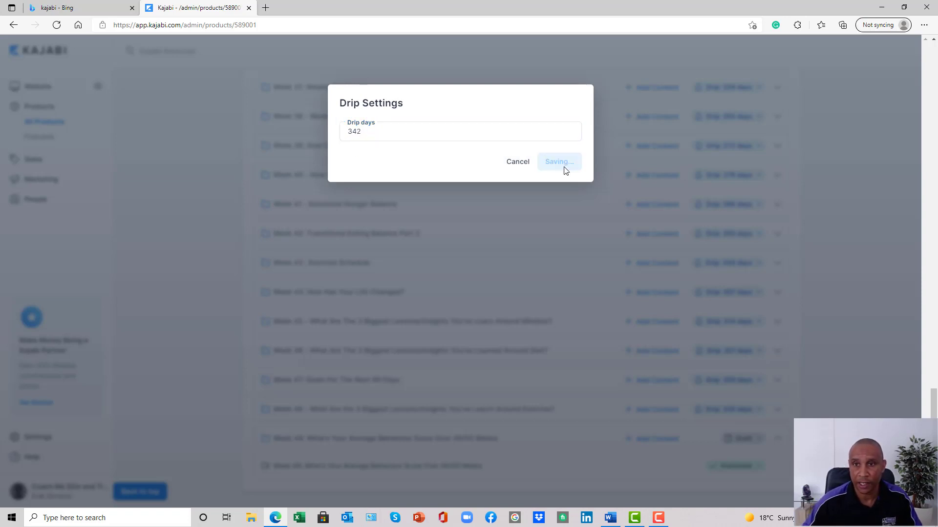
pyautogui.click(558, 162)
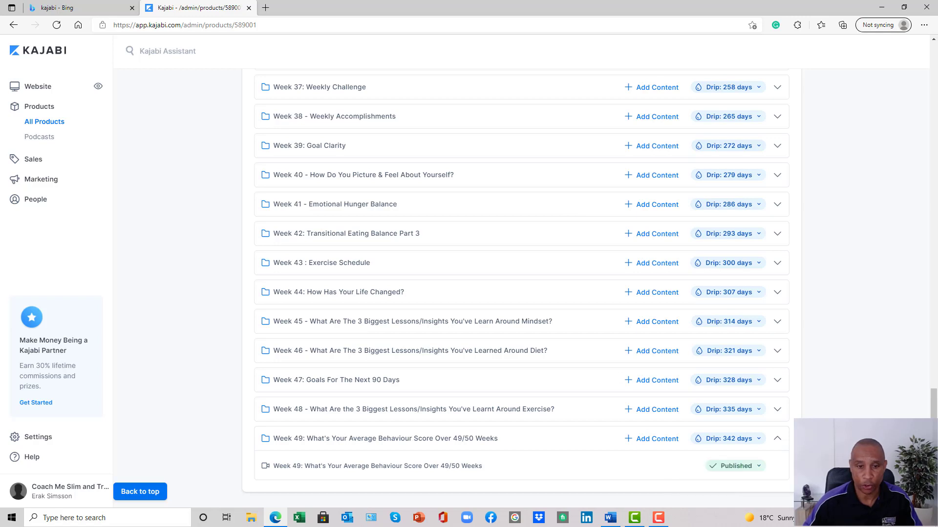
pyautogui.moveTo(647, 442)
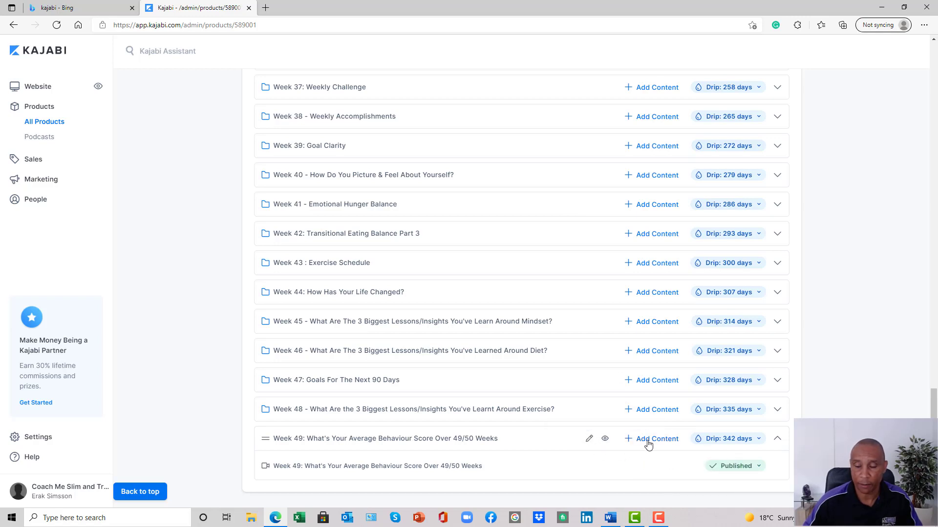
pyautogui.moveTo(727, 409)
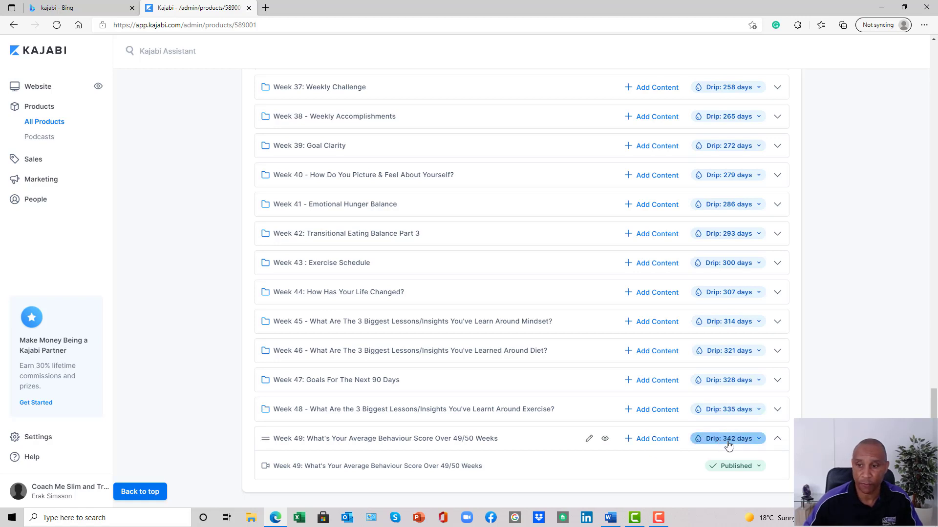
pyautogui.moveTo(423, 470)
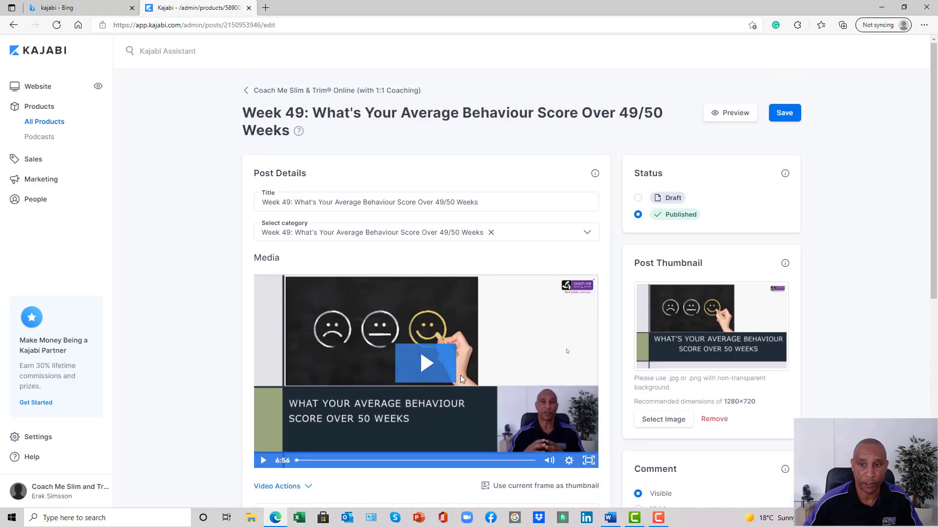
pyautogui.moveTo(492, 348)
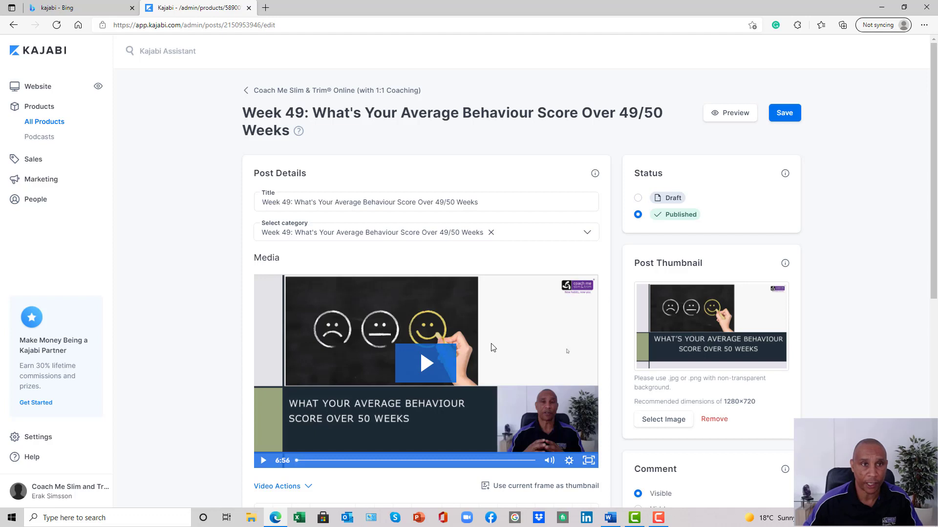